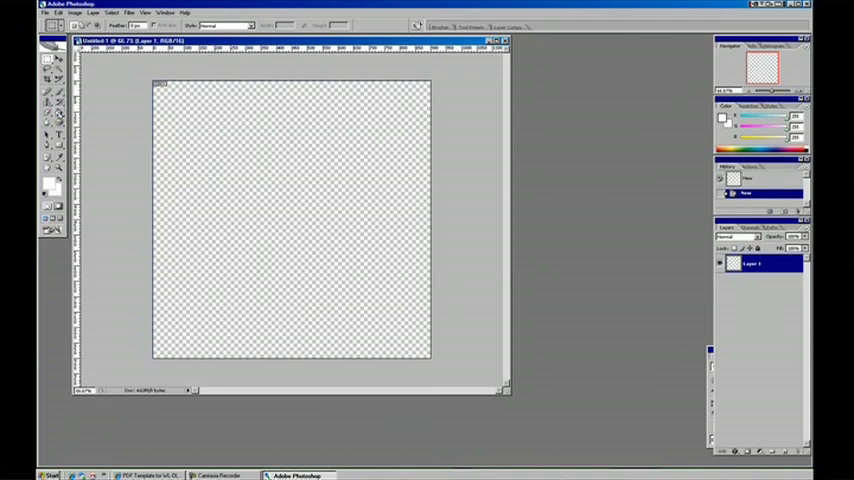
# Step: Reset the foreground and background colours to default black and white
pyautogui.click(59, 122)
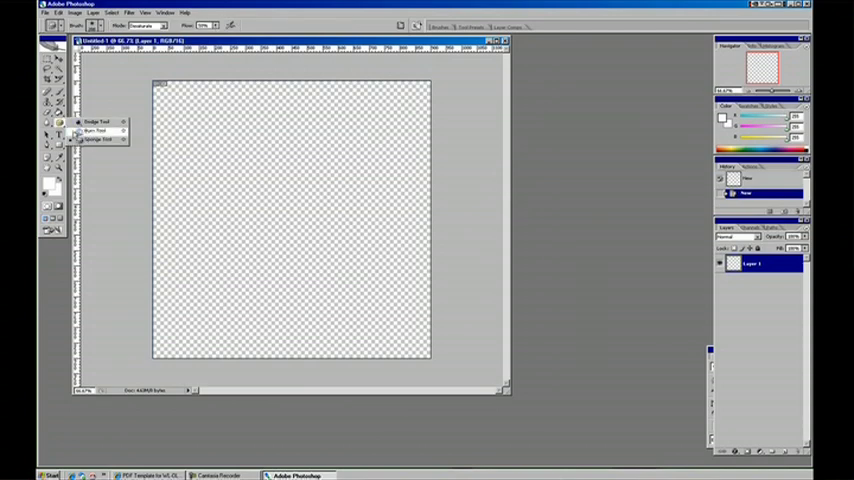
pyautogui.moveTo(98, 130)
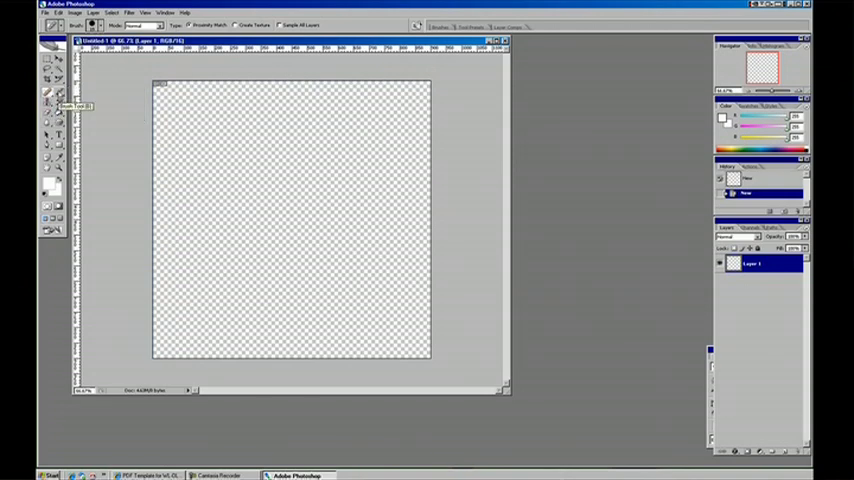
pyautogui.moveTo(48, 137)
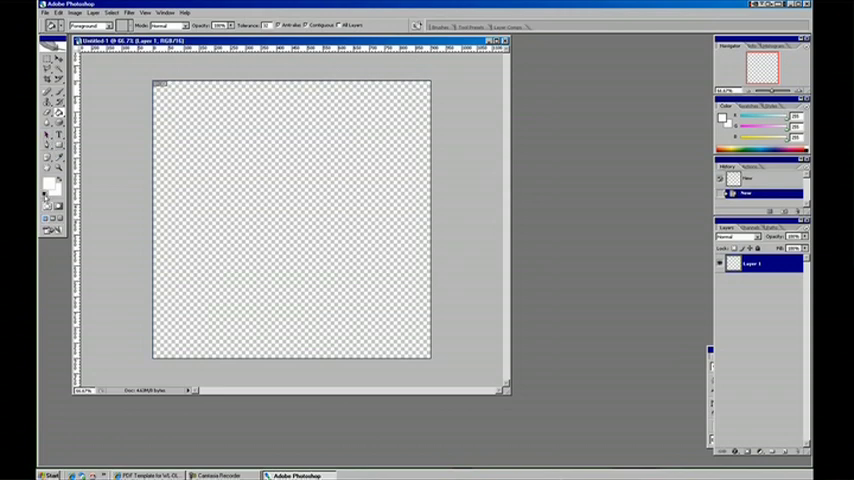
pyautogui.moveTo(47, 190)
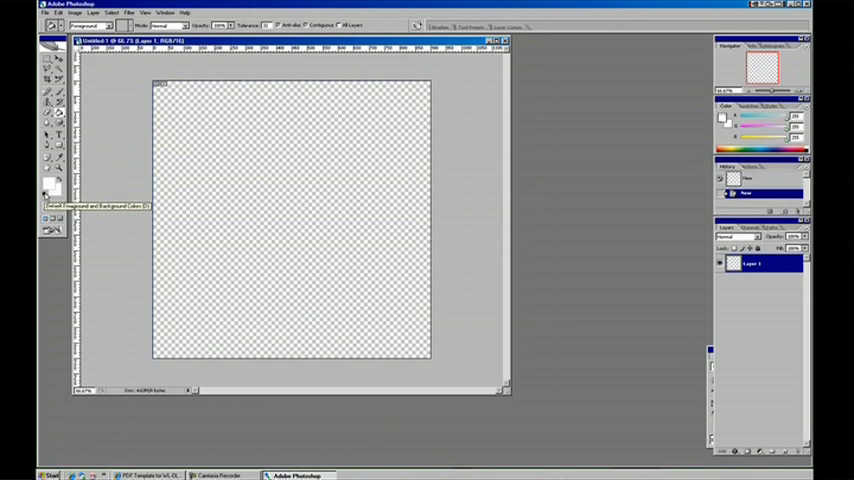
pyautogui.click(48, 183)
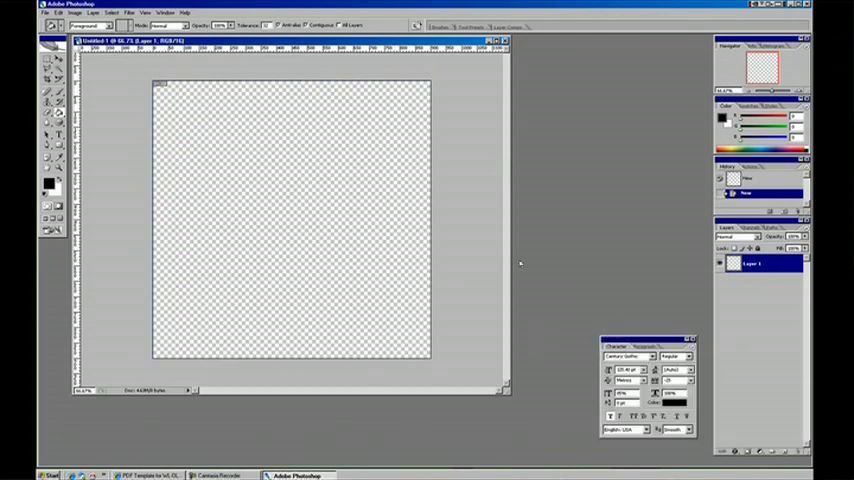
pyautogui.moveTo(679, 183)
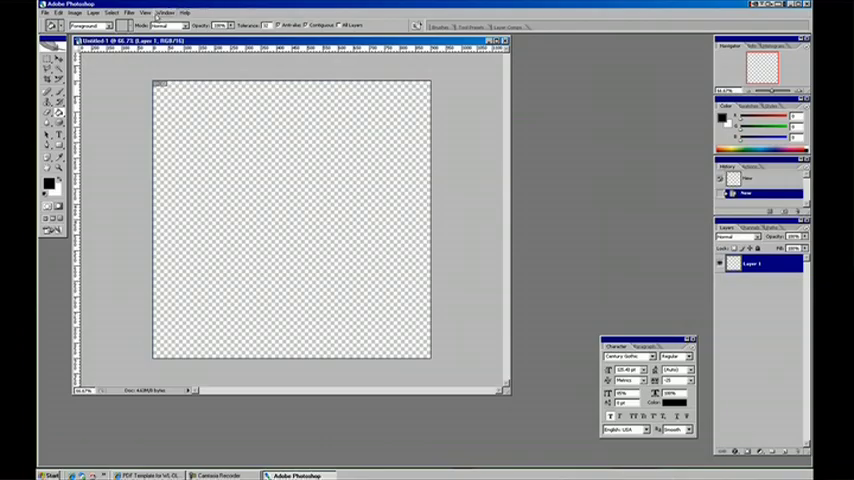
# Step: Switch to the Default Workspace layout from the Window menu's workspace list
pyautogui.click(184, 18)
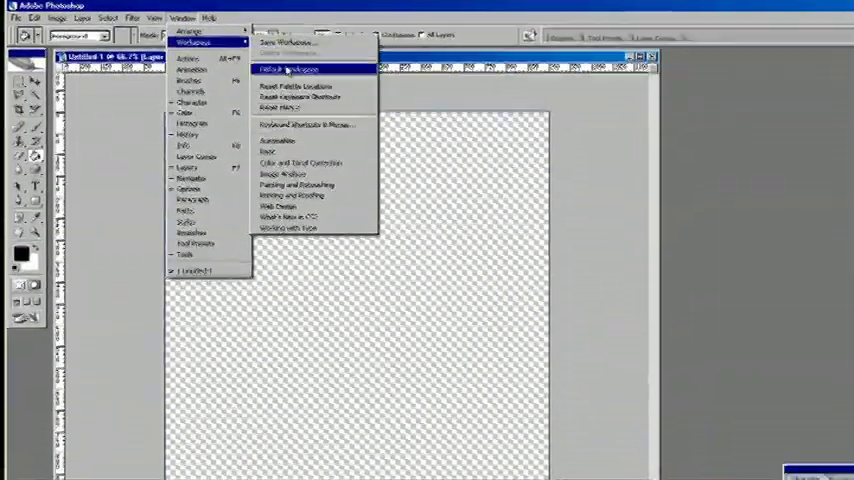
pyautogui.click(288, 69)
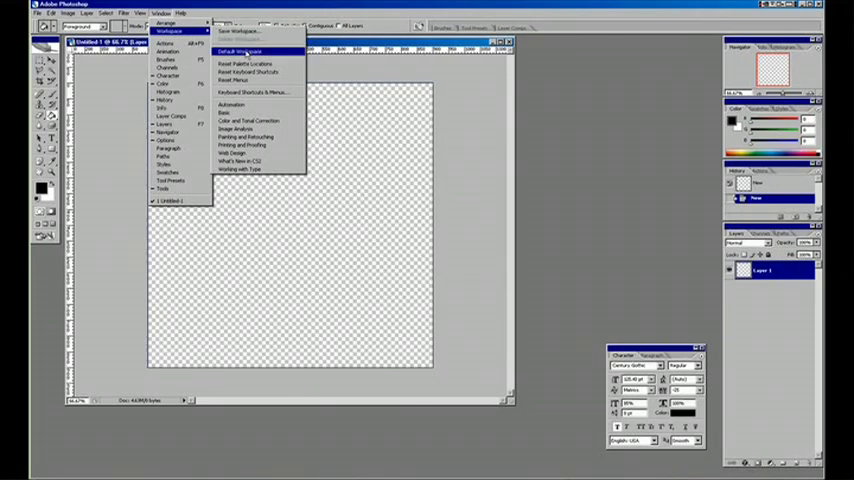
pyautogui.click(238, 51)
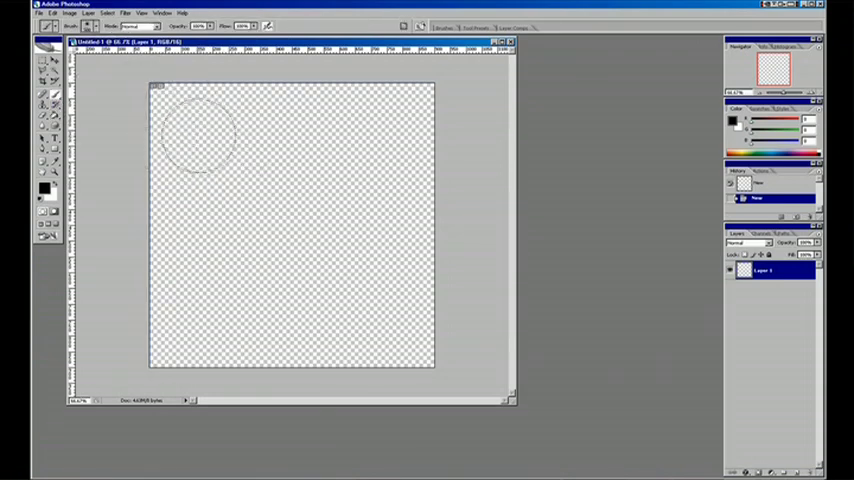
# Step: Paint a thick soft black diagonal stroke across the canvas
pyautogui.moveTo(195, 135); pyautogui.dragTo(405, 320)
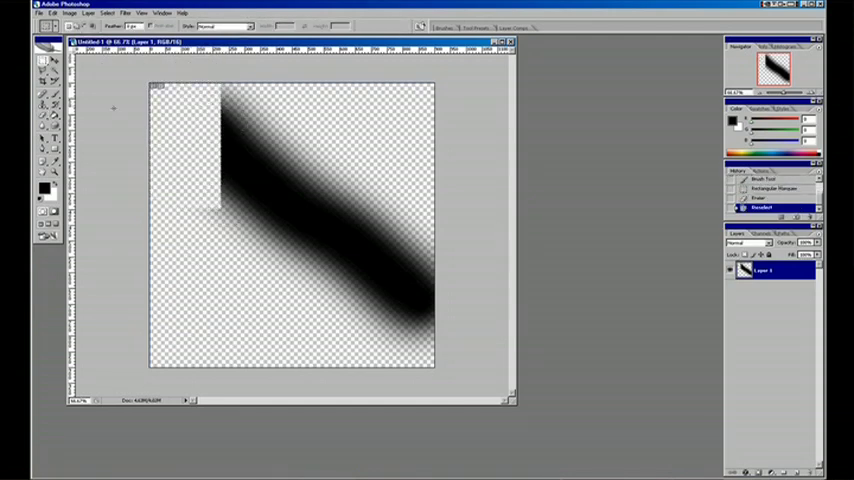
pyautogui.click(44, 72)
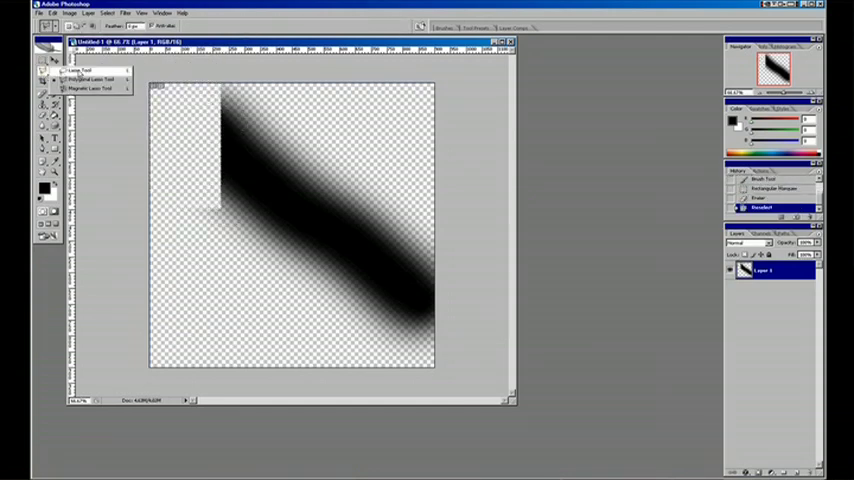